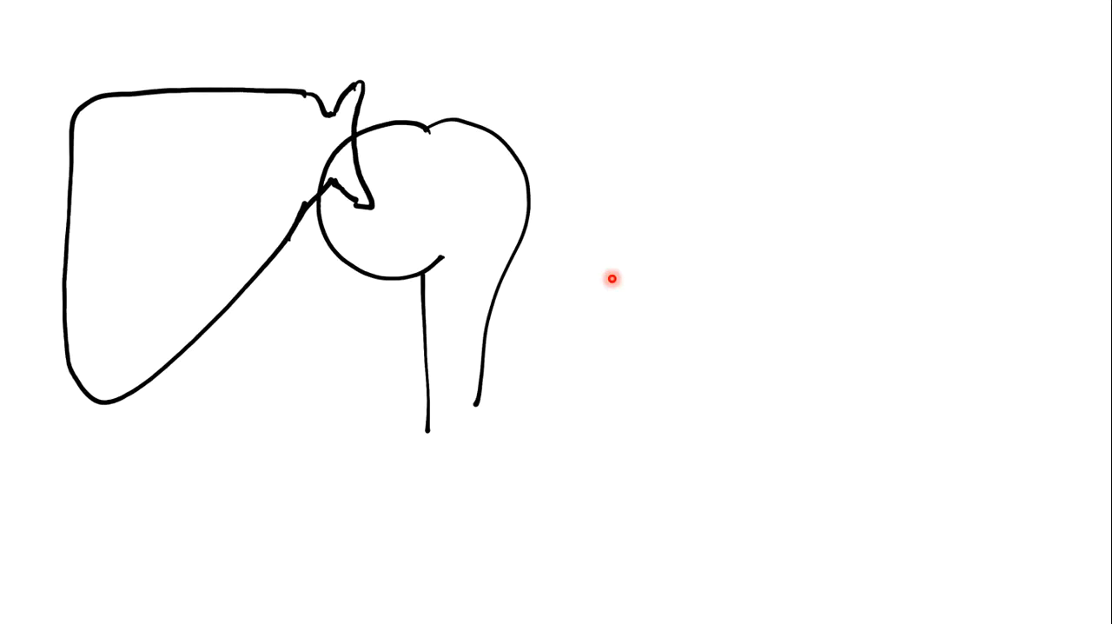
mouse_move(581, 279)
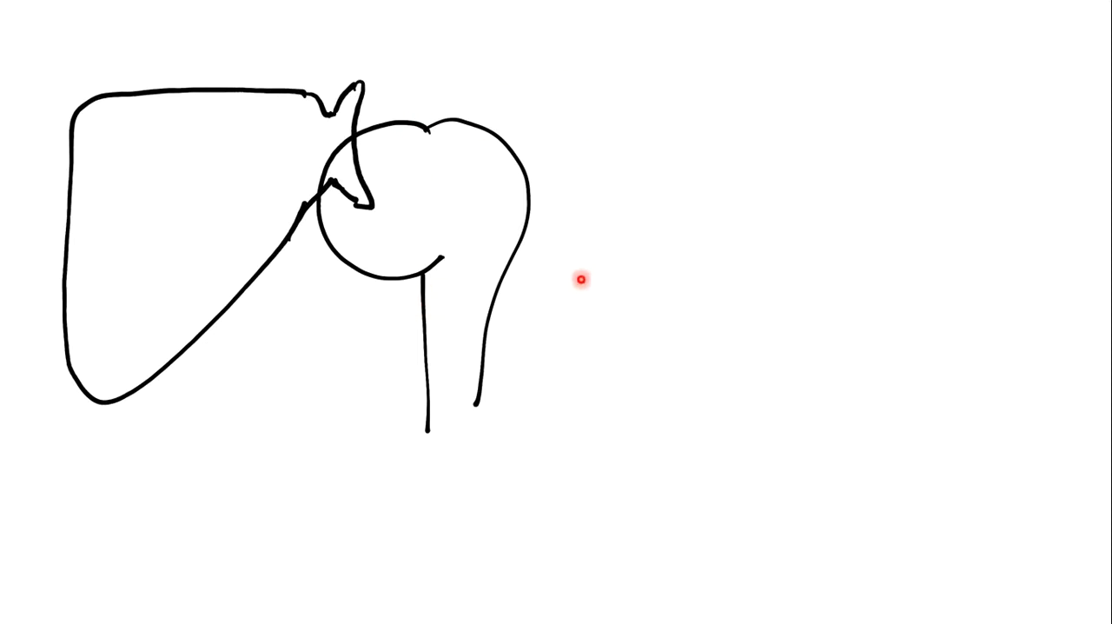